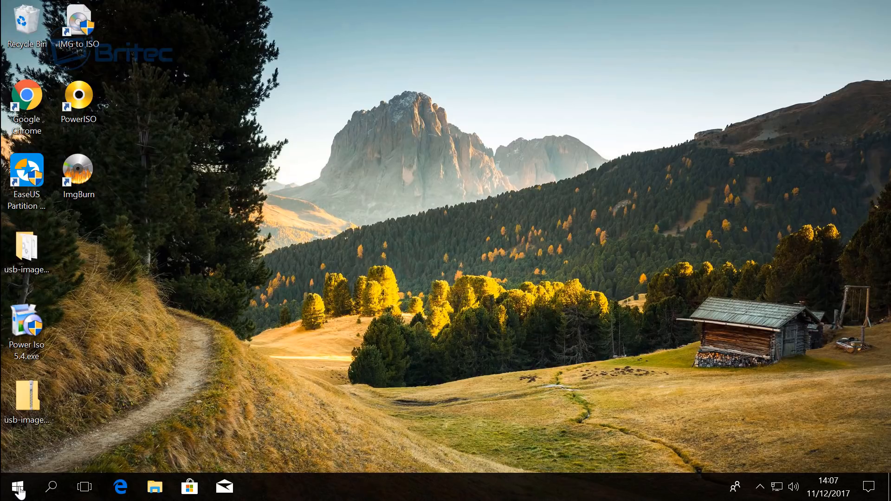
# Check the disk layout in Windows Disk Management, then close it
pyautogui.rightClick(16, 487)
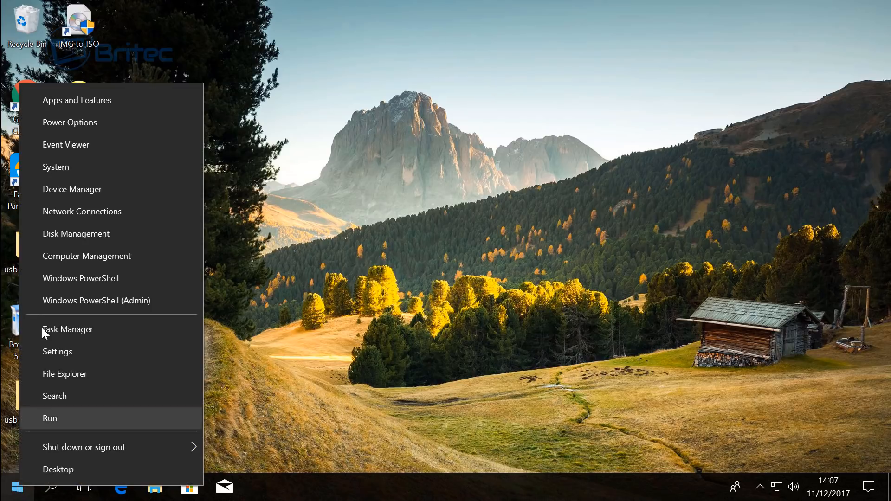
pyautogui.moveTo(79, 238)
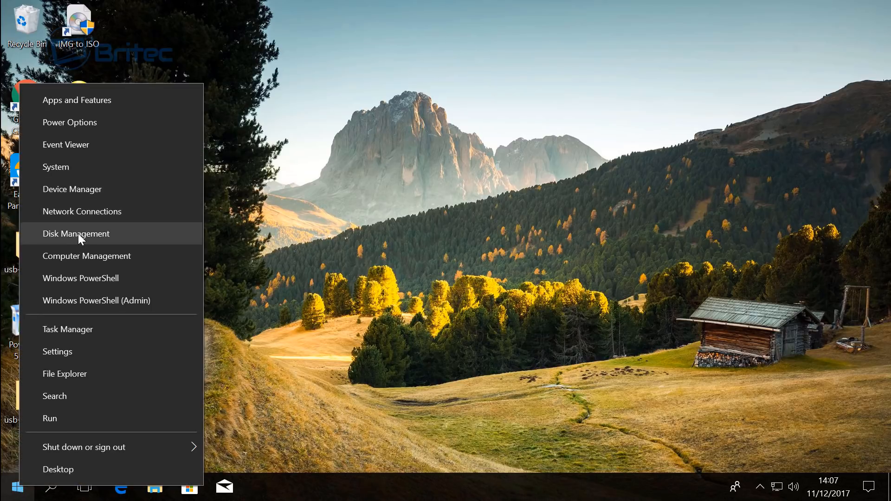
pyautogui.click(75, 234)
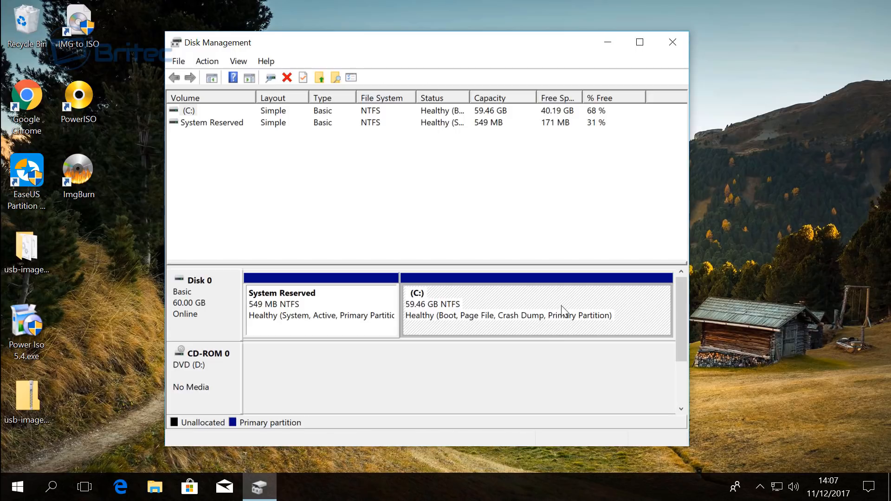
pyautogui.moveTo(506, 319)
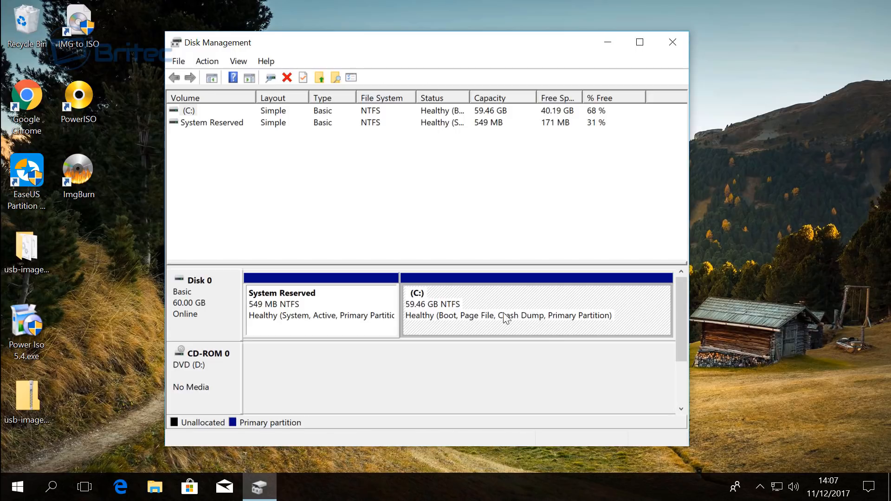
pyautogui.moveTo(455, 308)
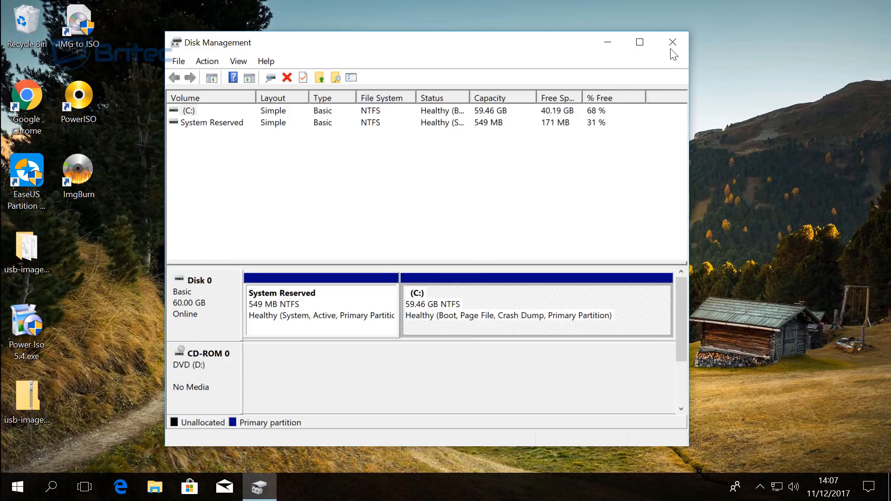
pyautogui.click(672, 42)
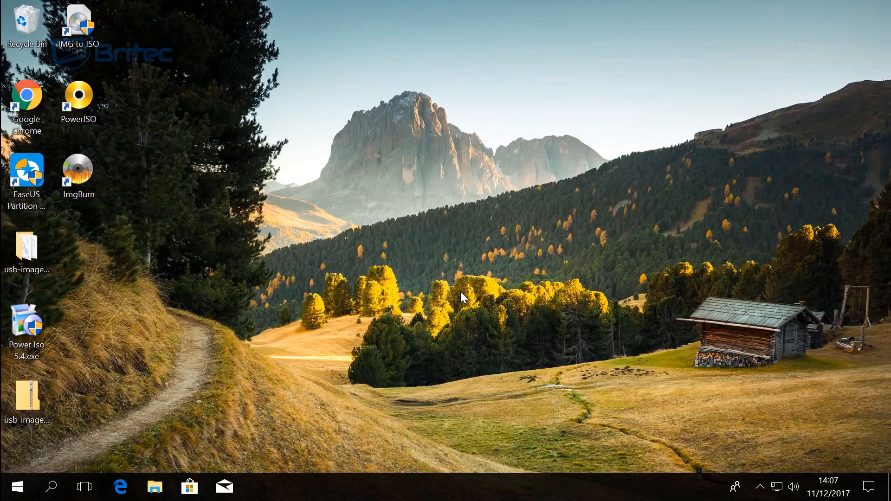
pyautogui.moveTo(228, 308)
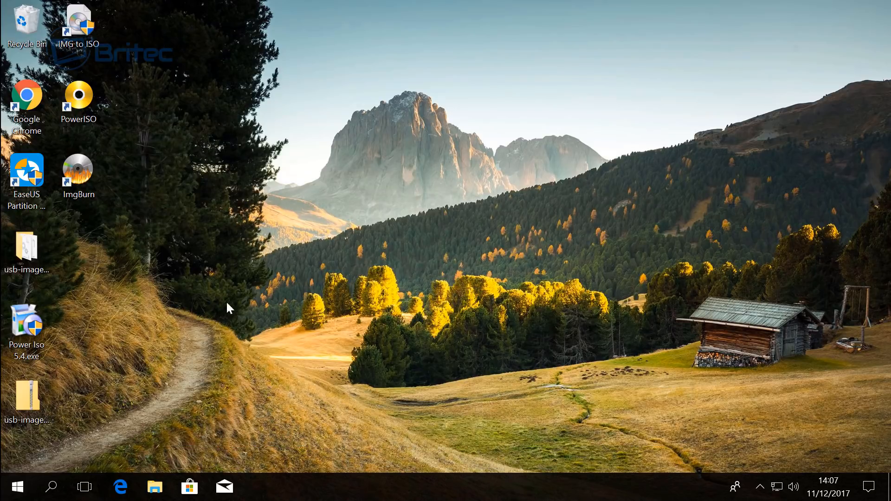
# Launch EaseUS Partition Master and select the 60 GB Basic MBR Disk 0
pyautogui.click(26, 171)
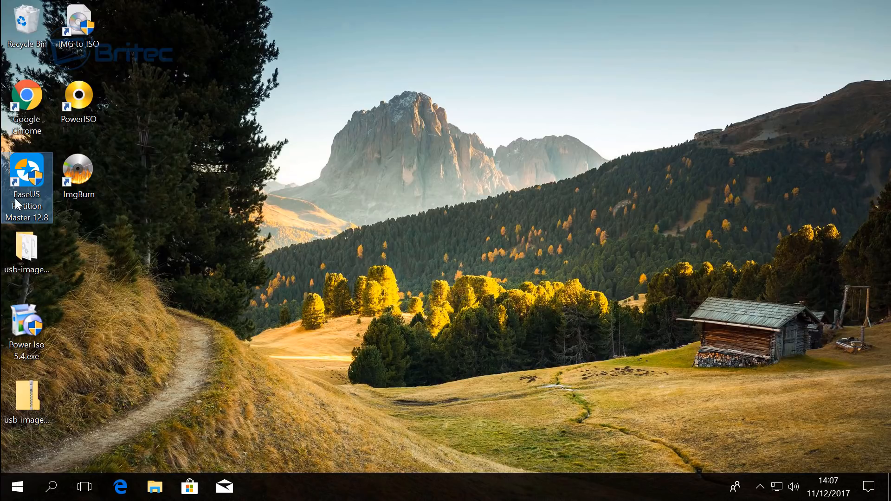
pyautogui.moveTo(97, 219)
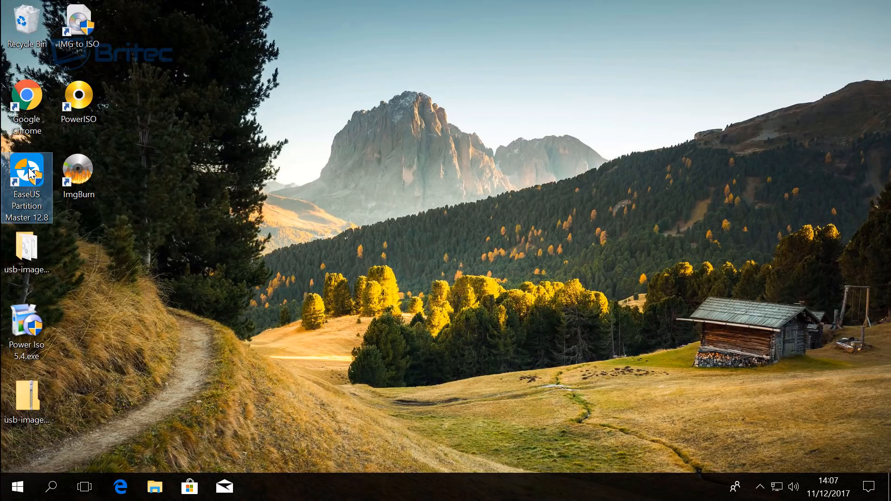
pyautogui.doubleClick(26, 176)
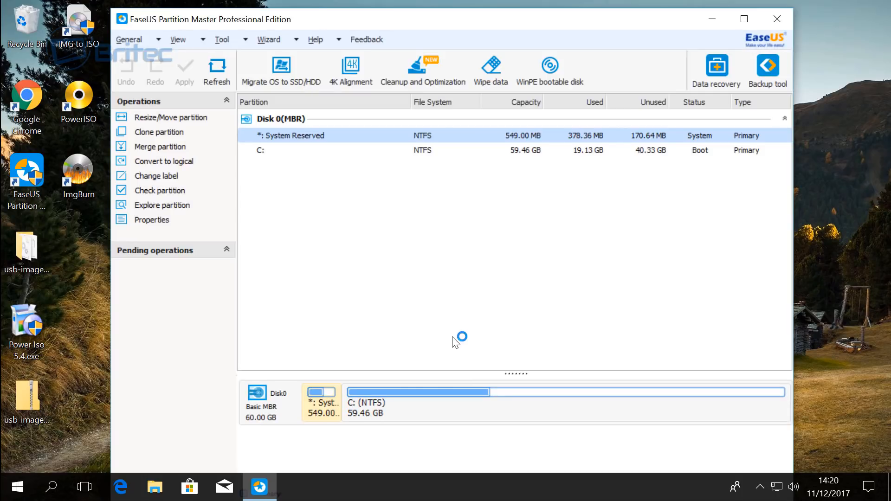
pyautogui.moveTo(307, 256)
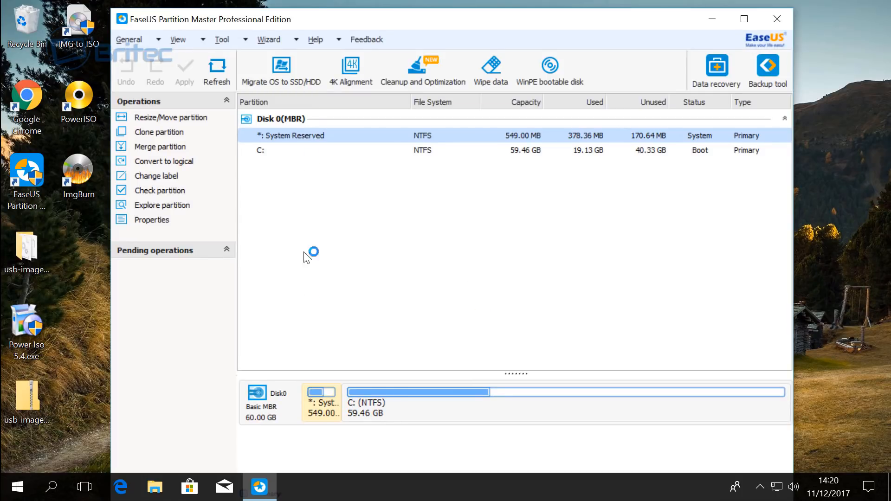
pyautogui.click(259, 400)
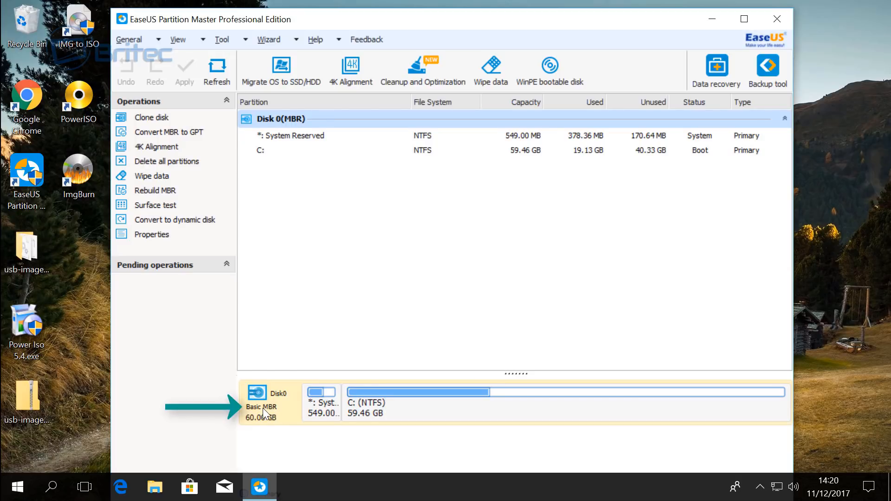
pyautogui.moveTo(318, 354)
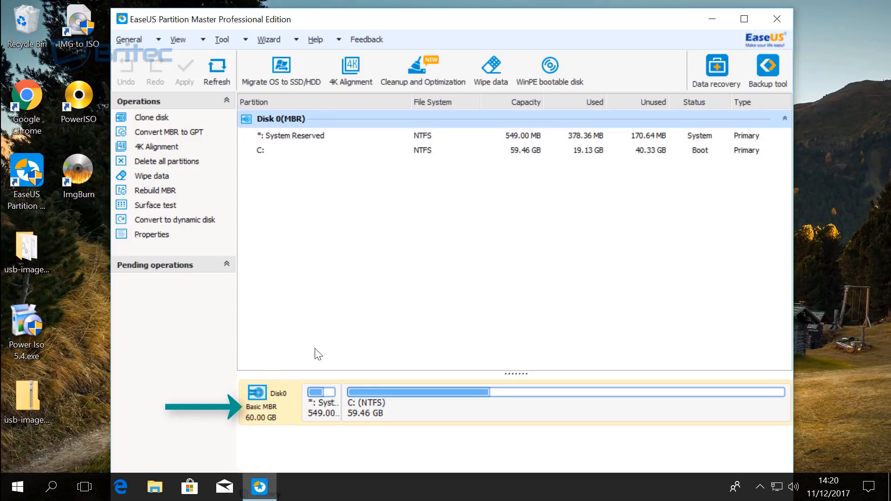
# Queue Convert MBR to GPT on Disk 0 from its context menu, previewing it as GPT
pyautogui.rightClick(261, 401)
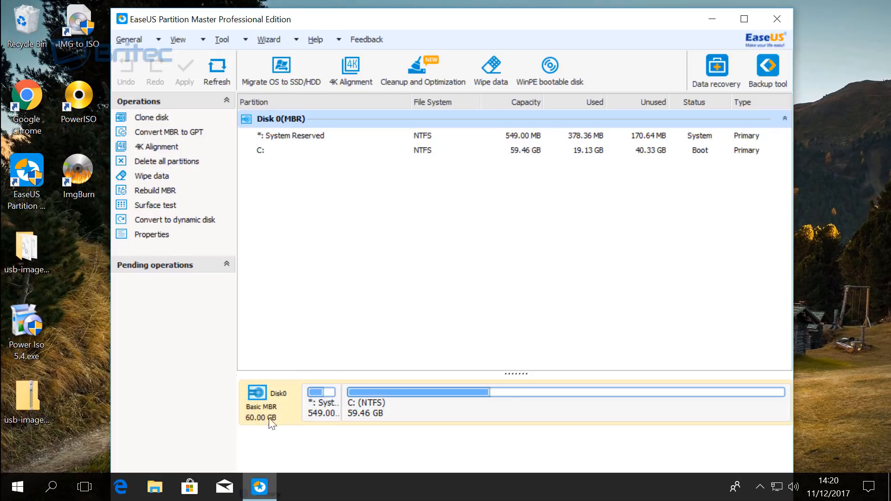
pyautogui.rightClick(262, 400)
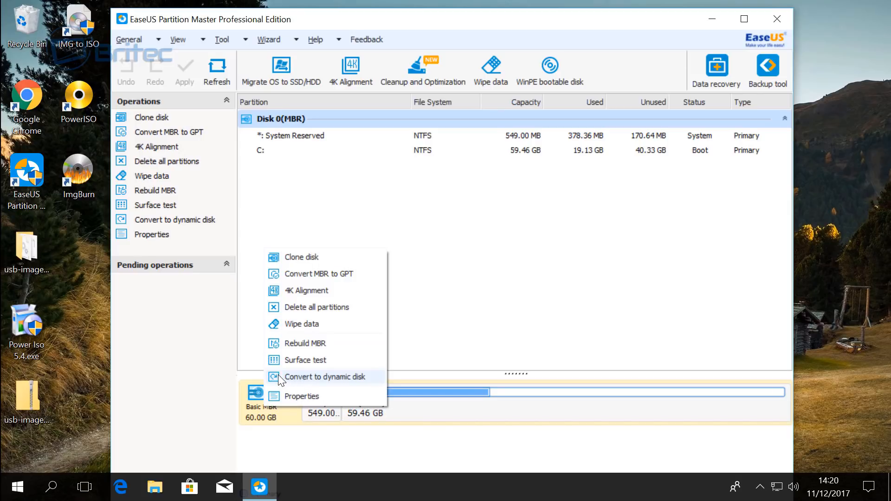
pyautogui.moveTo(348, 382)
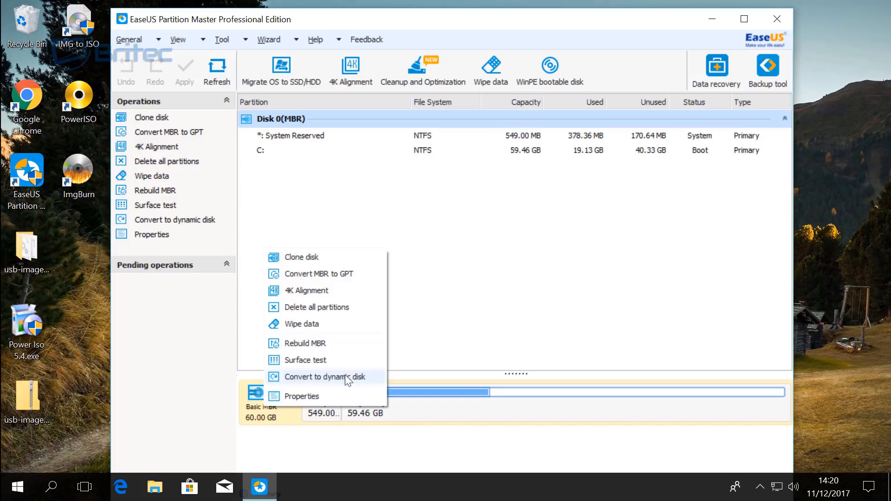
pyautogui.moveTo(338, 274)
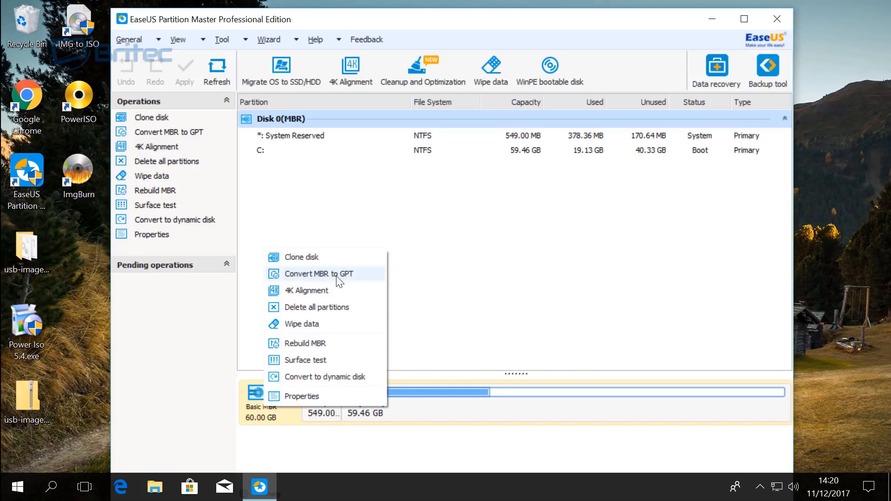
pyautogui.moveTo(334, 278)
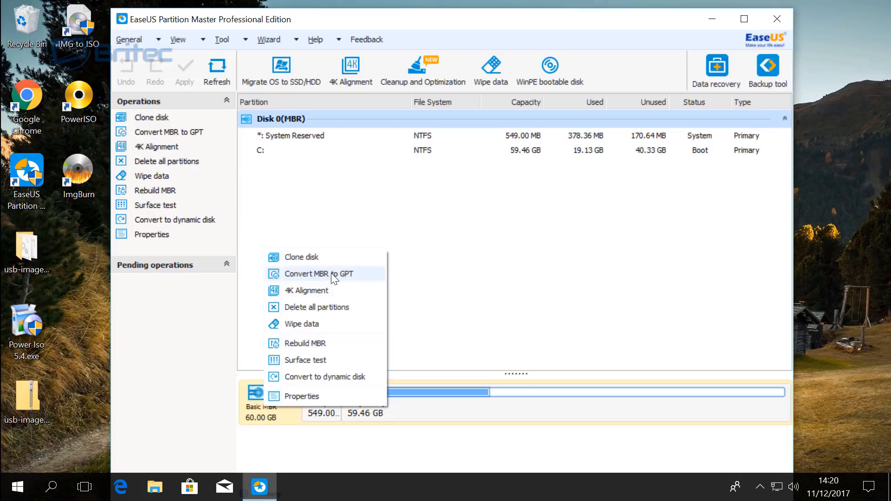
pyautogui.click(313, 272)
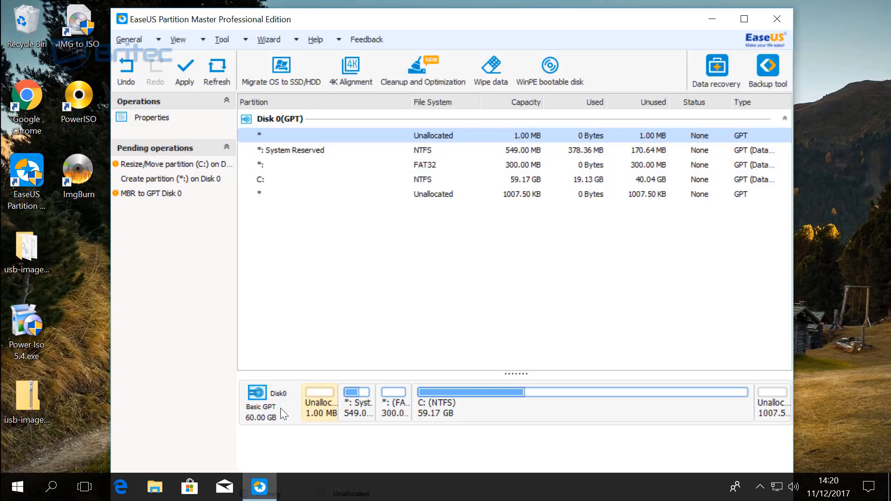
pyautogui.moveTo(214, 97)
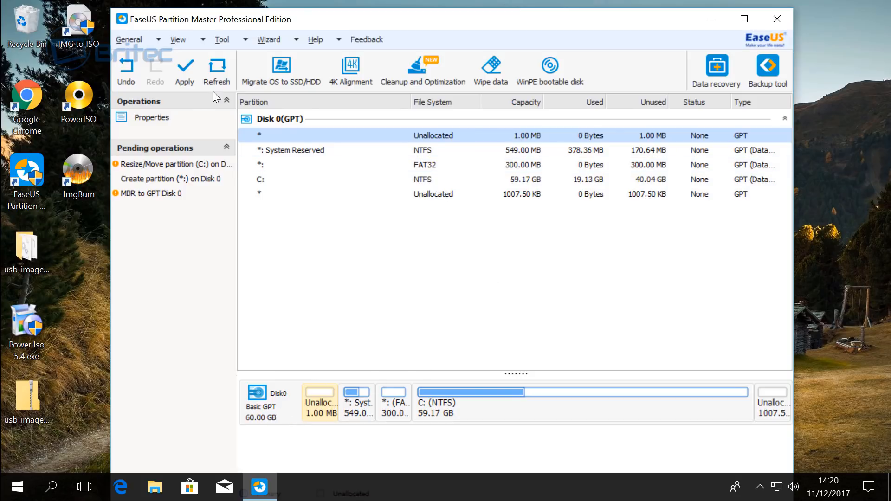
# Apply the three pending operations and agree to reboot so they run
pyautogui.click(183, 71)
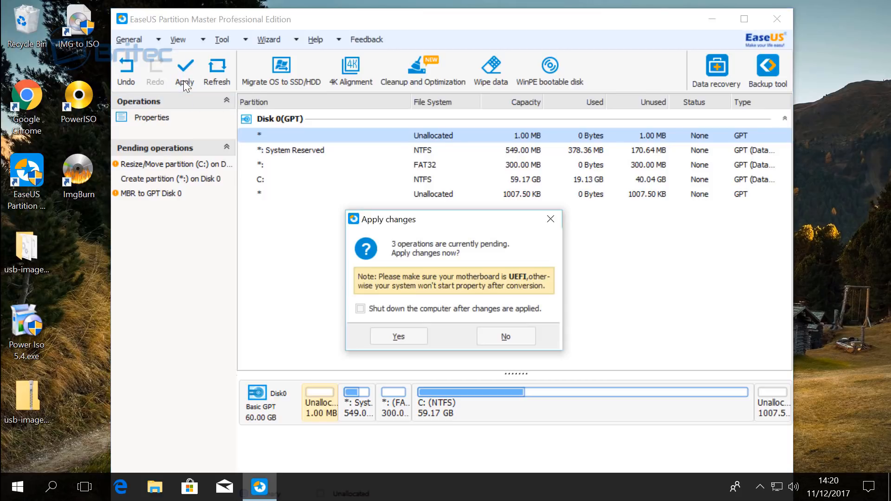
pyautogui.moveTo(523, 266)
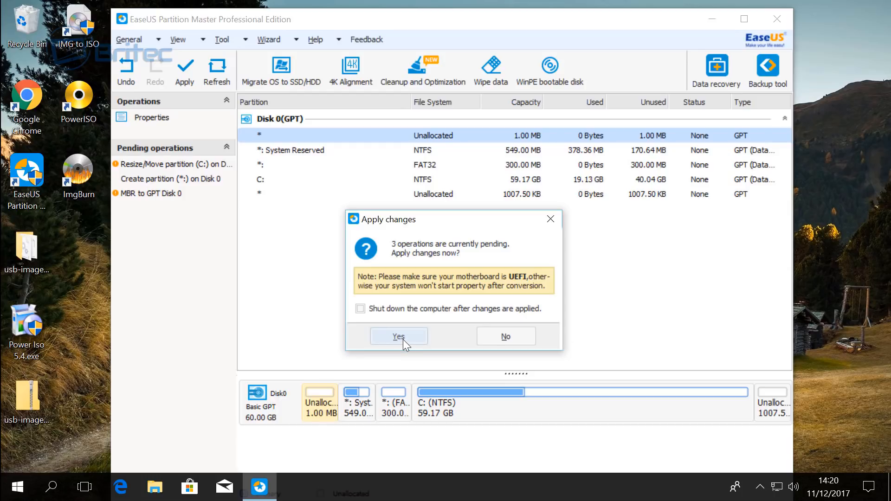
pyautogui.click(398, 336)
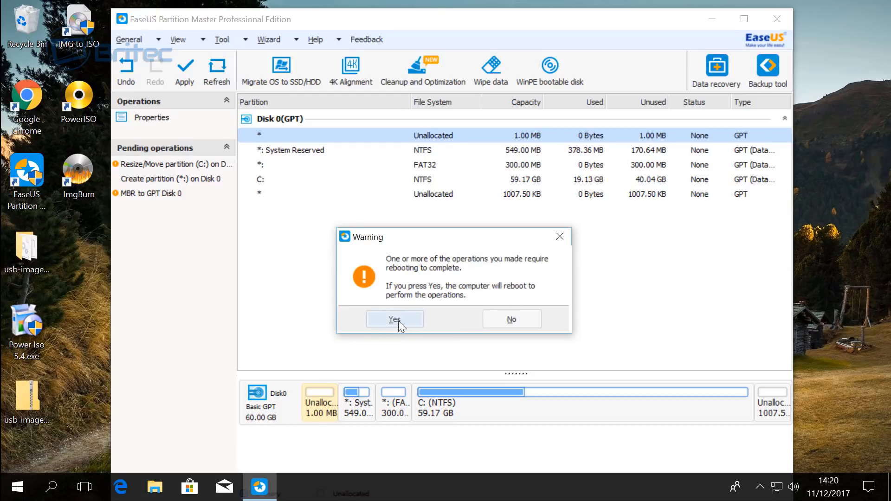
pyautogui.click(394, 318)
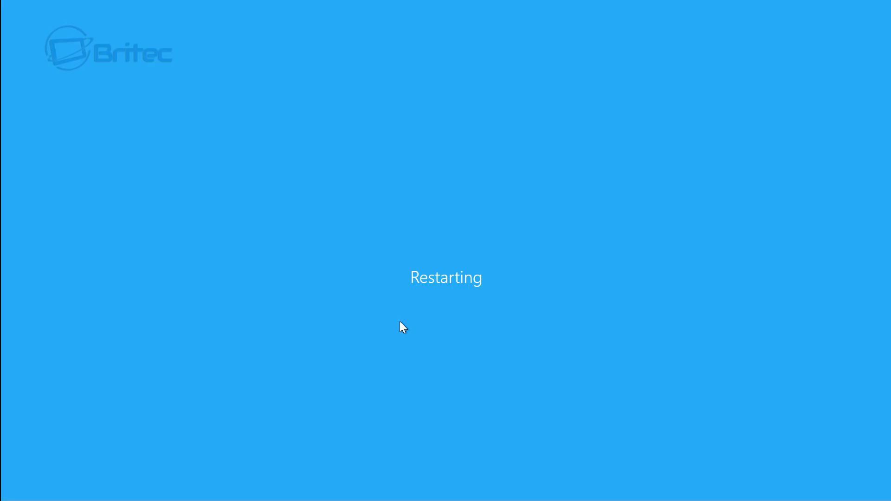
pyautogui.moveTo(695, 147)
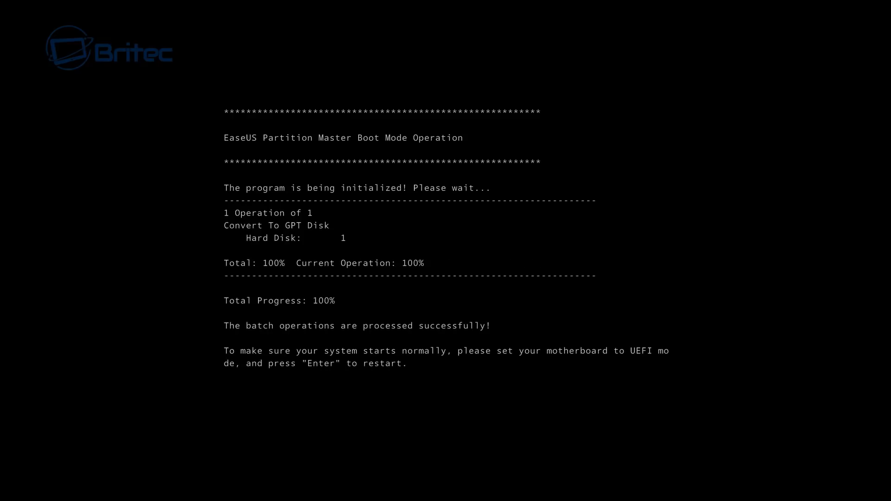
# Restart the computer after the boot-mode GPT conversion reaches 100%
pyautogui.press('Enter')
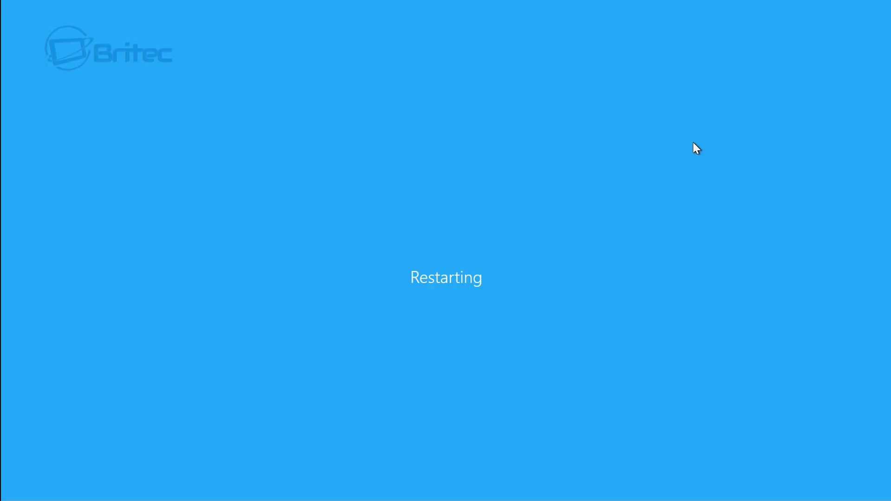